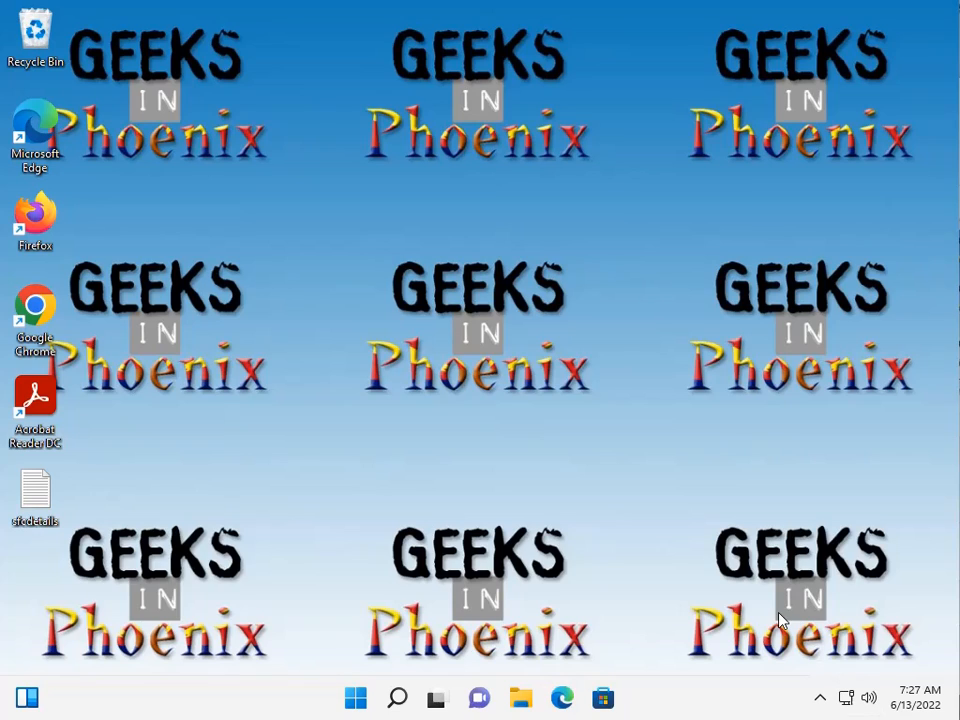
mouse_move(796, 576)
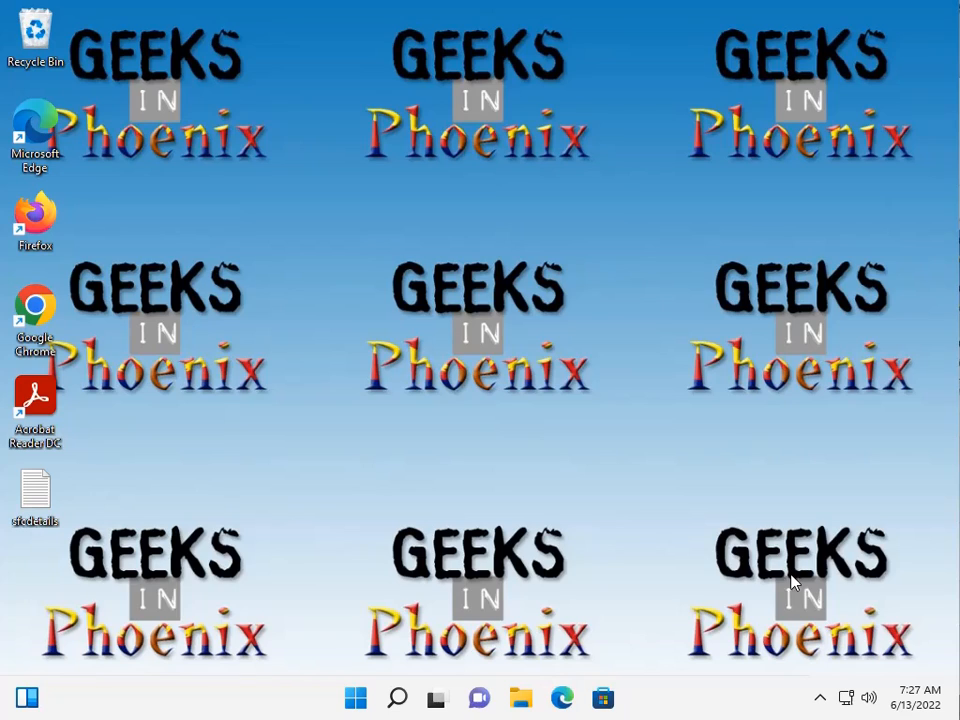
mouse_move(344, 588)
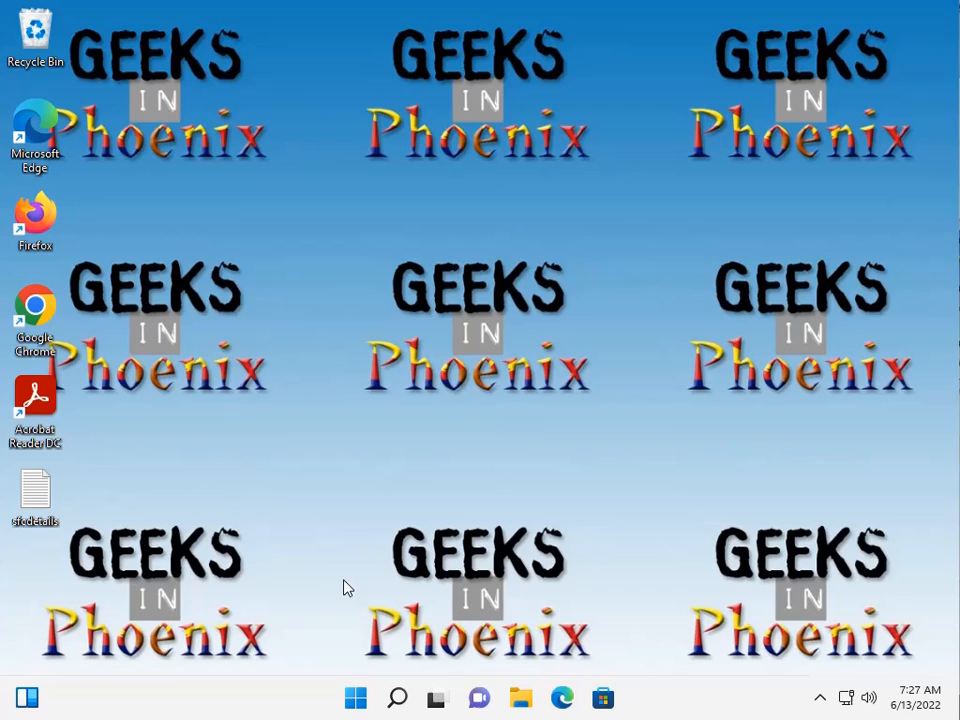
- From Settings > System > Recovery, restart now into Advanced startup and confirm
click(356, 696)
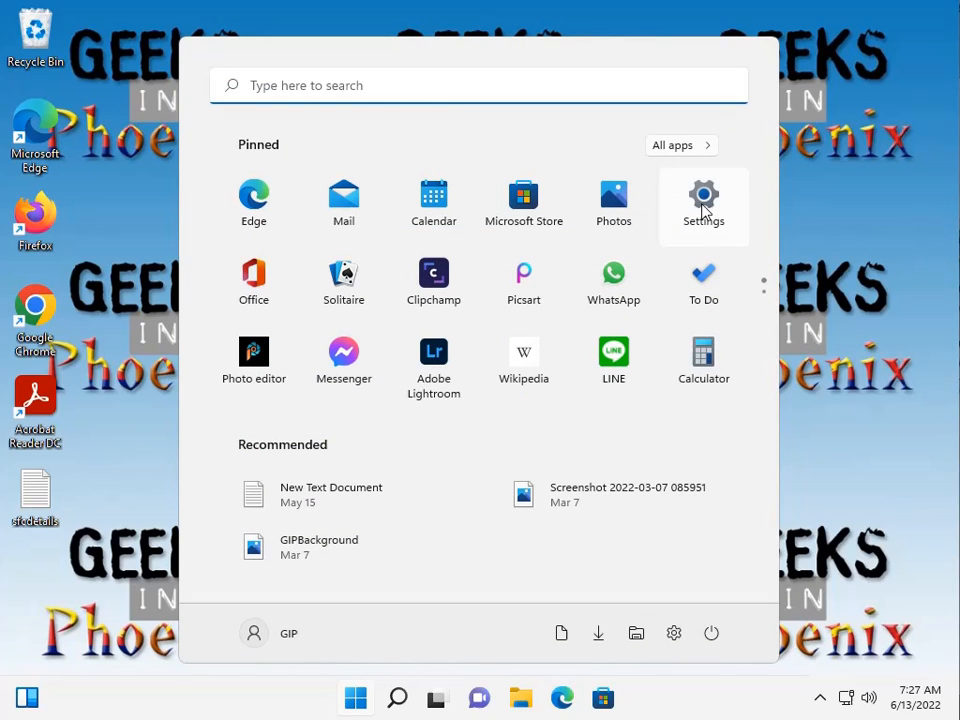
click(704, 200)
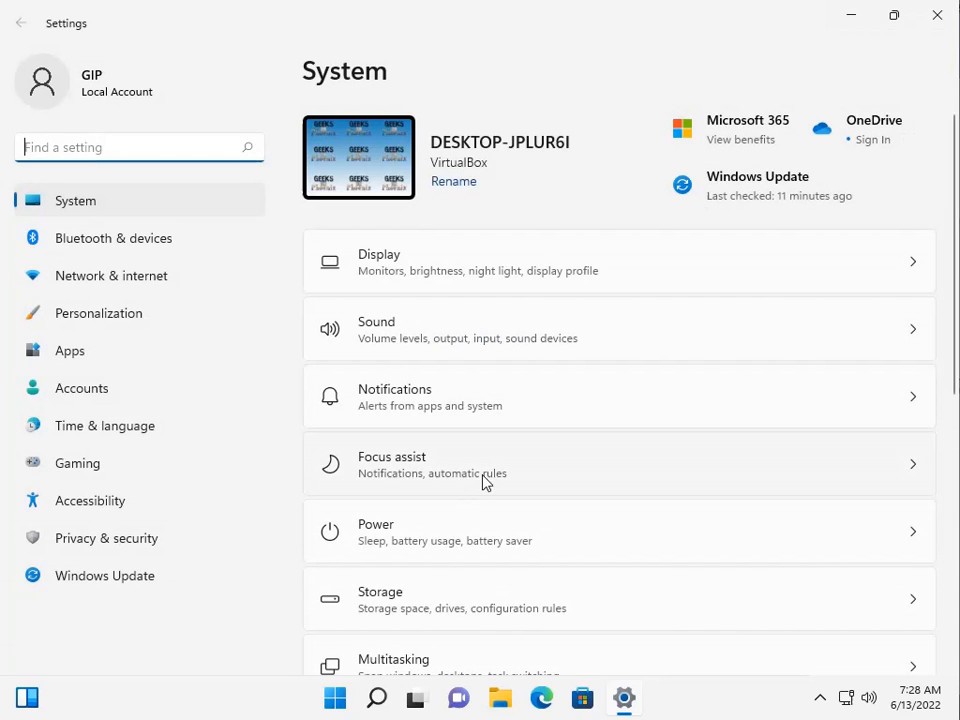
scroll(down, 3)
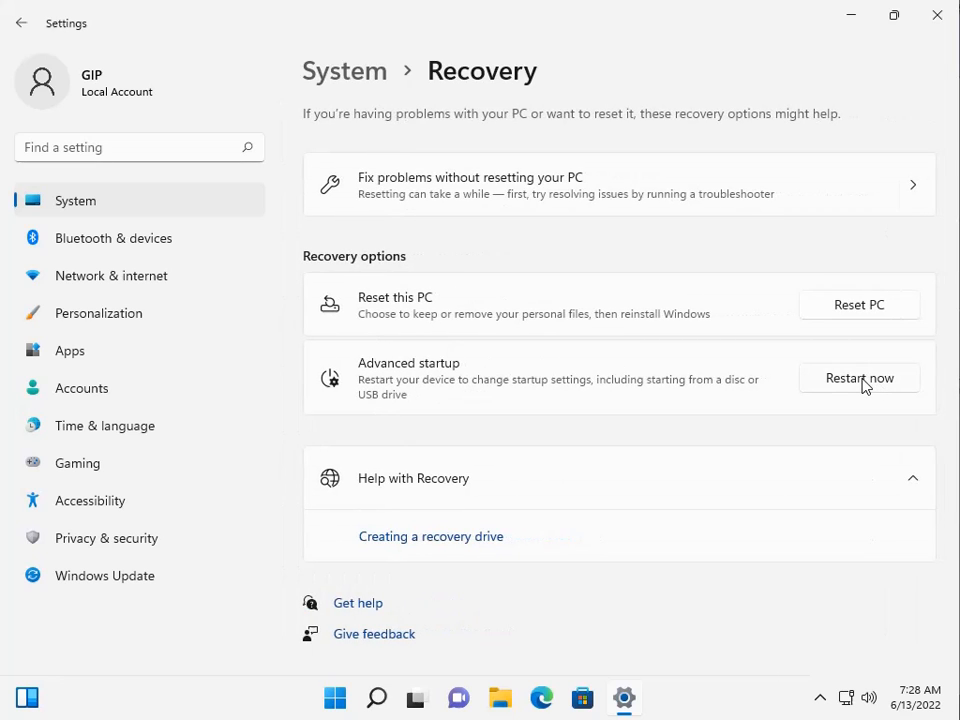
mouse_move(864, 386)
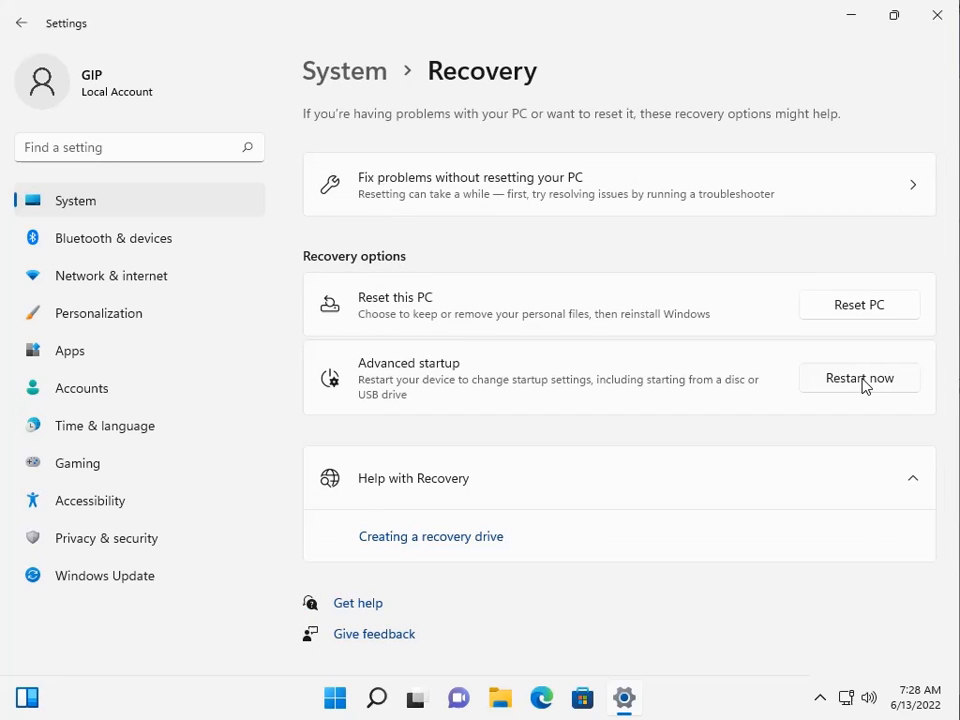
click(858, 378)
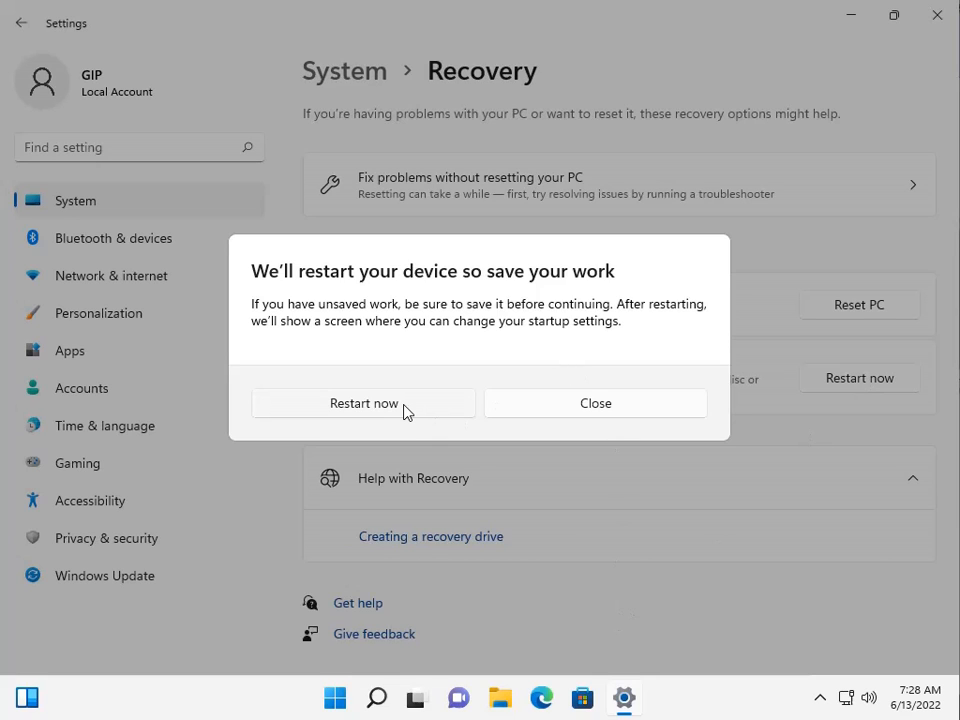
click(364, 404)
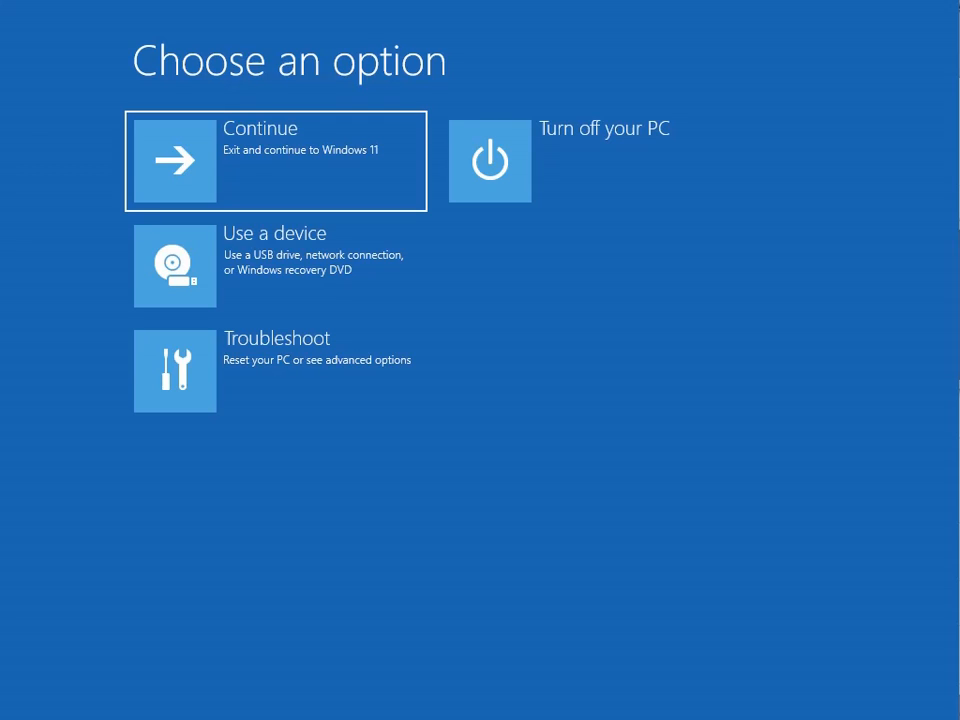
mouse_move(612, 242)
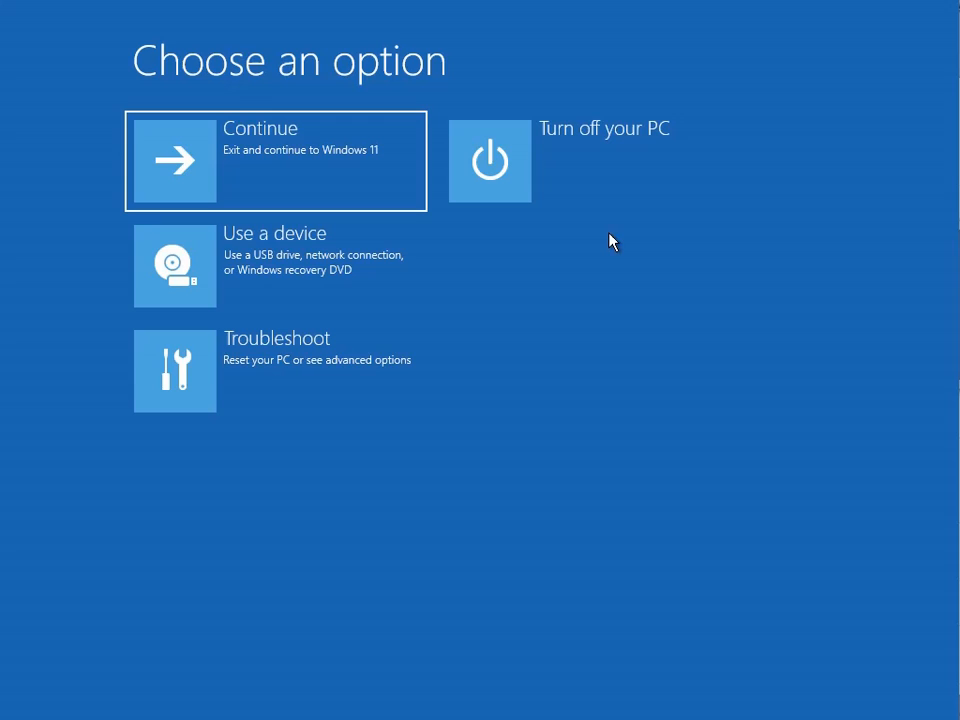
mouse_move(630, 276)
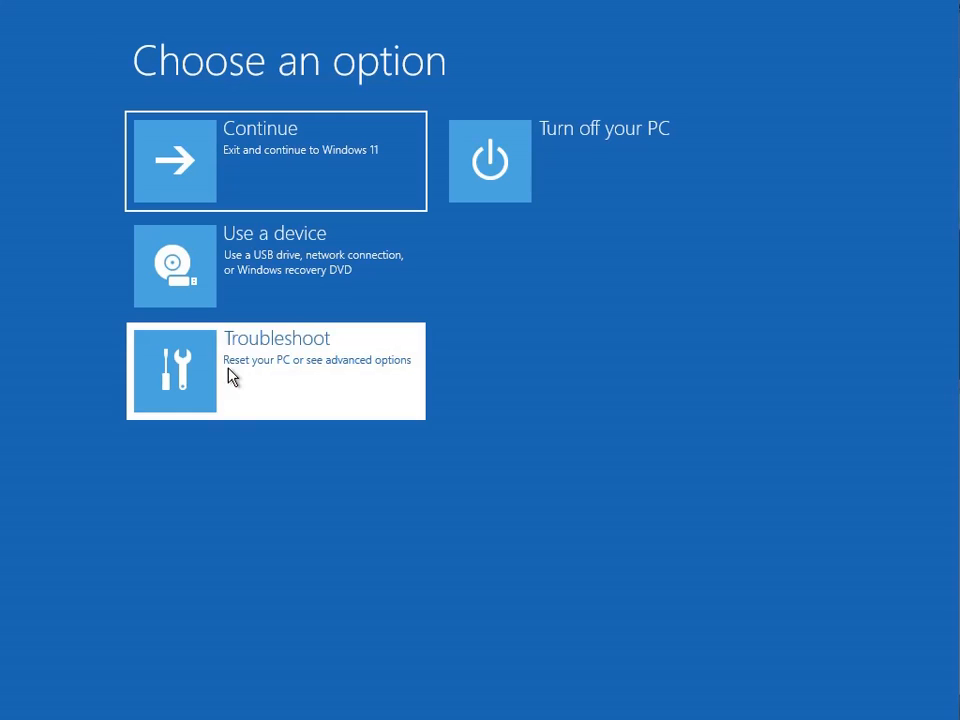
- Go Troubleshoot > Advanced options and view the extra System Image Recovery page
click(276, 370)
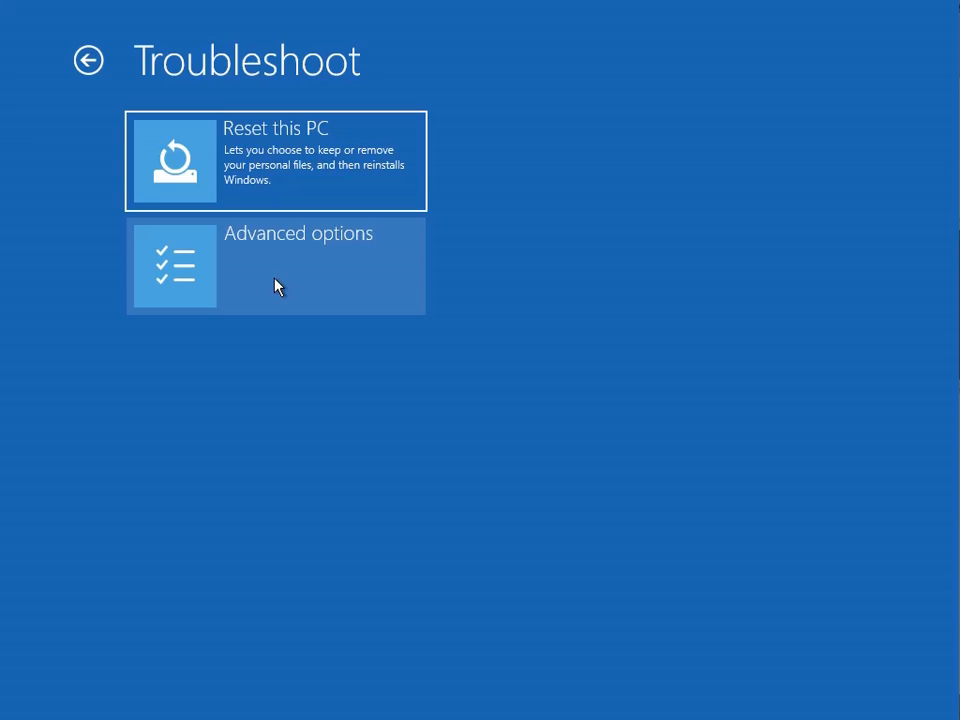
click(276, 264)
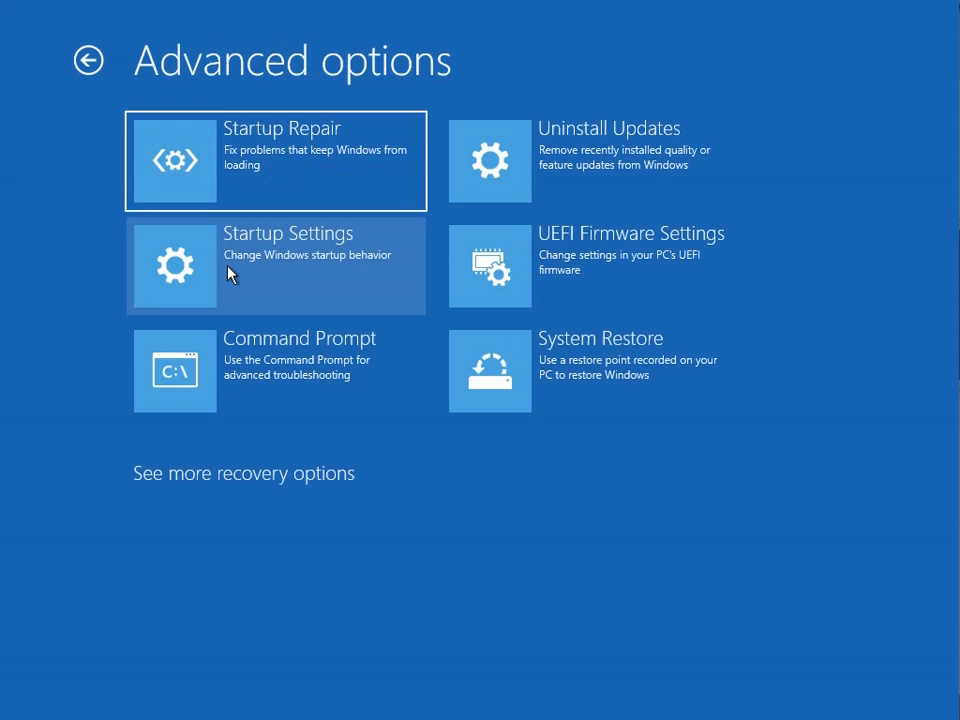
mouse_move(330, 332)
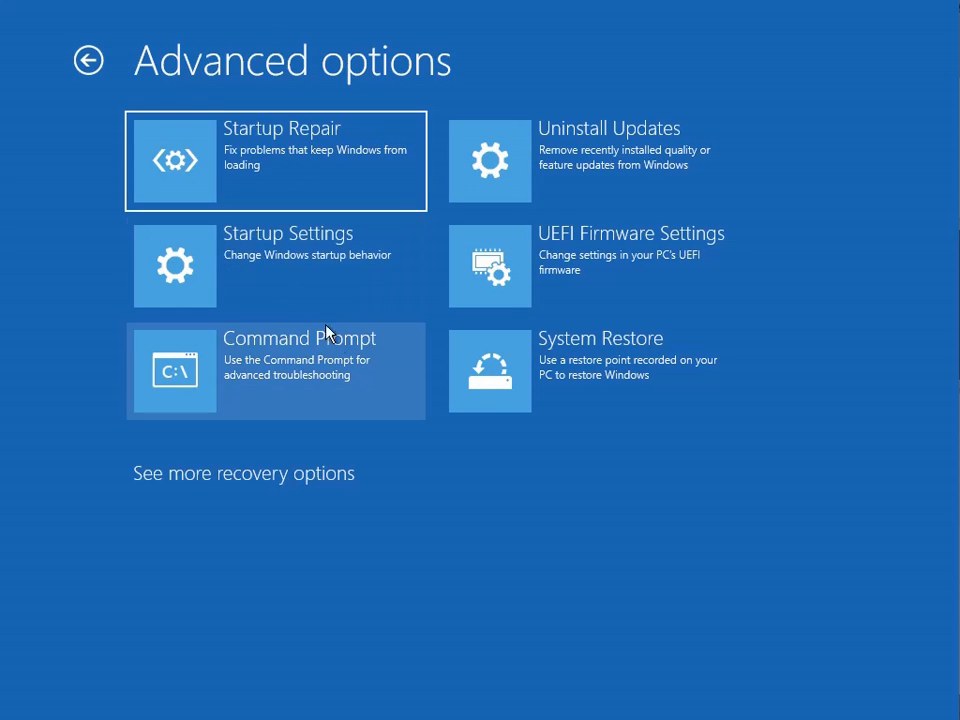
mouse_move(340, 176)
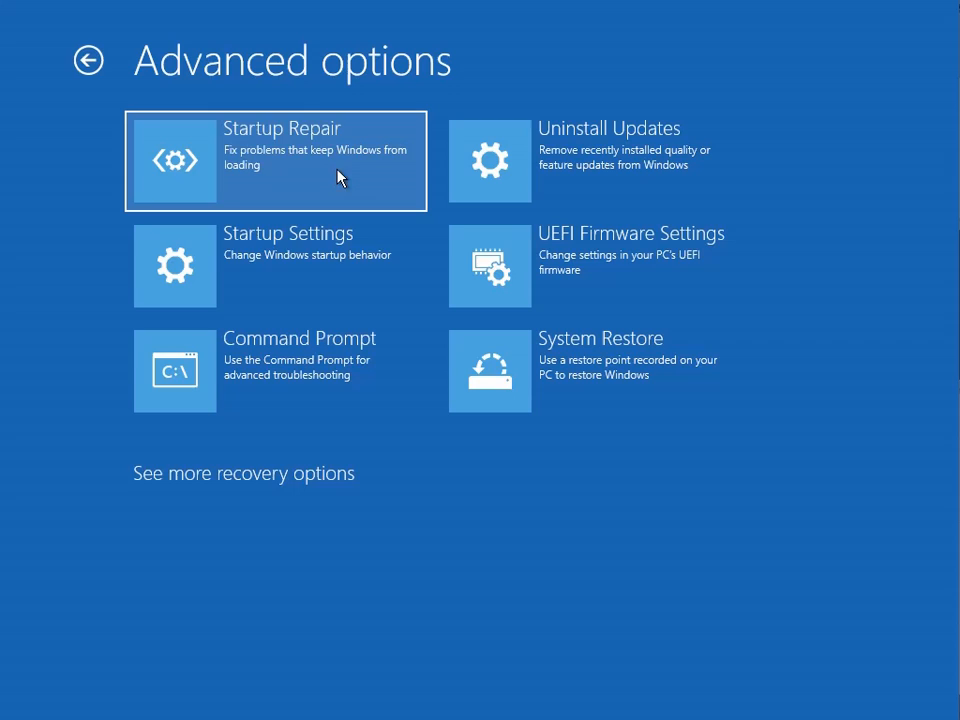
mouse_move(310, 264)
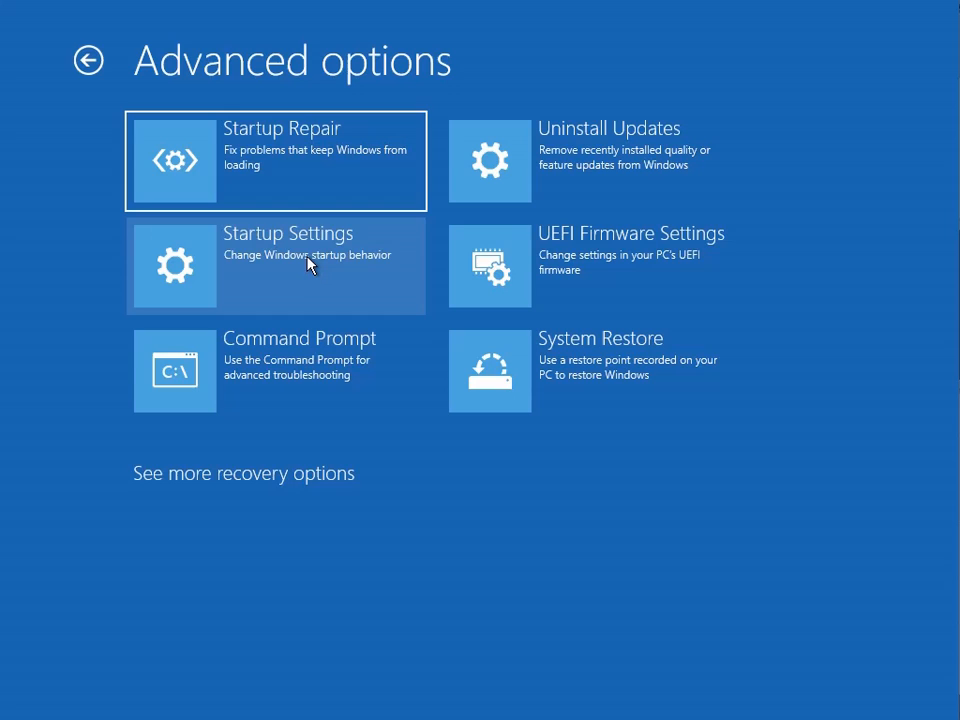
mouse_move(276, 360)
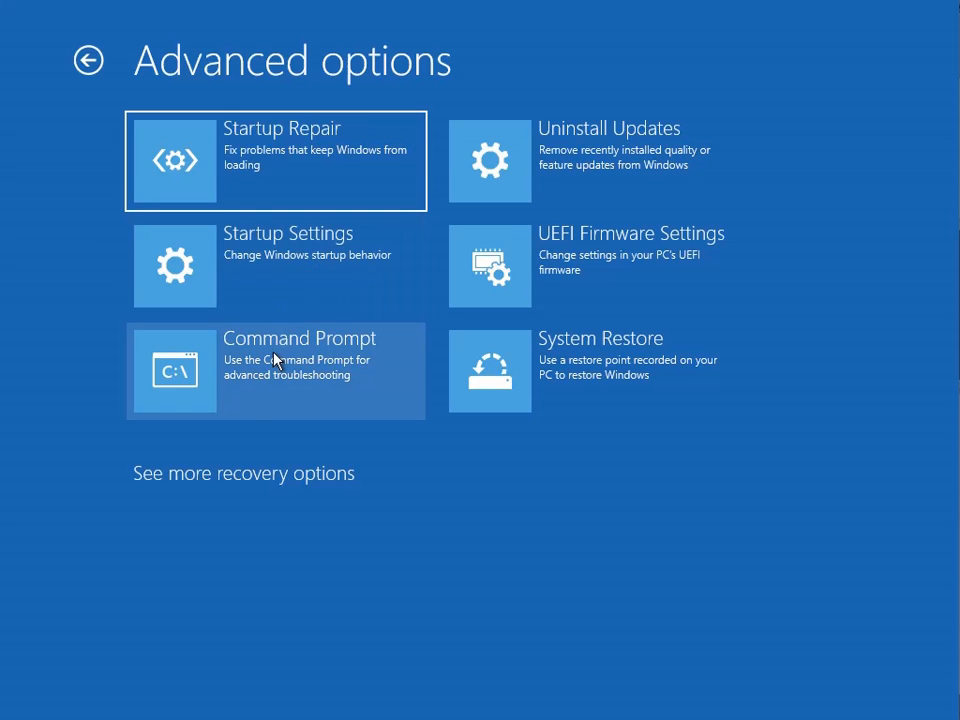
mouse_move(580, 144)
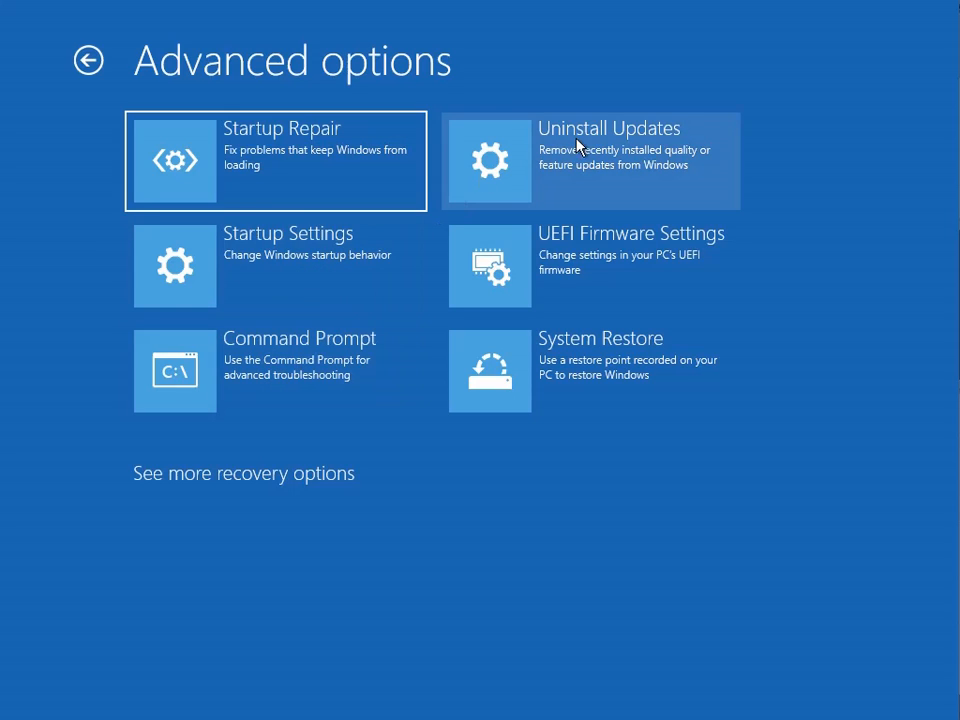
mouse_move(588, 248)
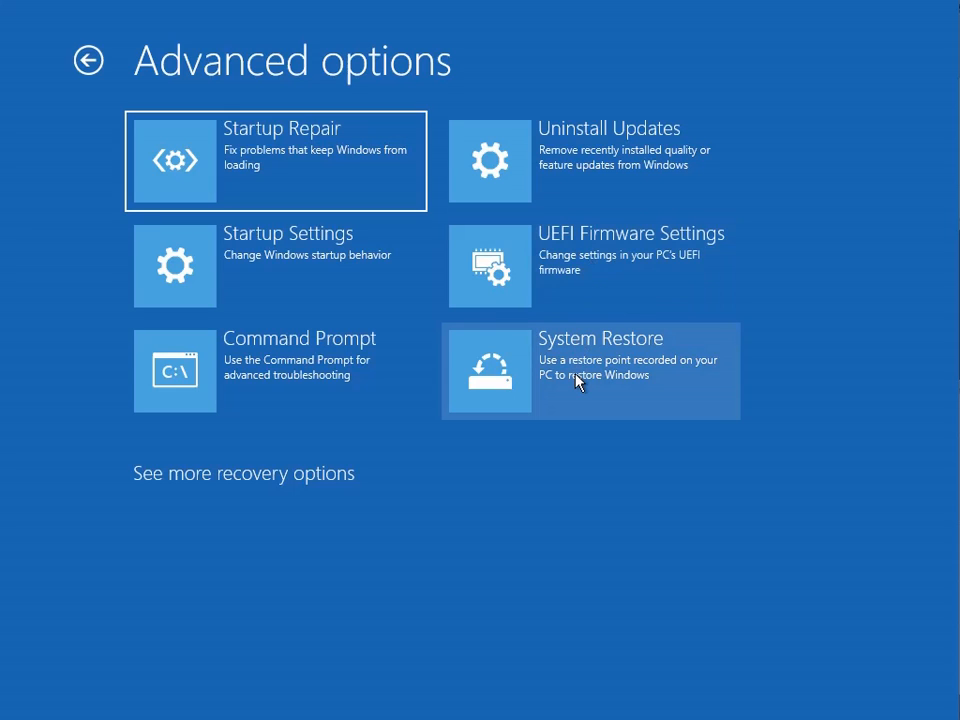
mouse_move(352, 492)
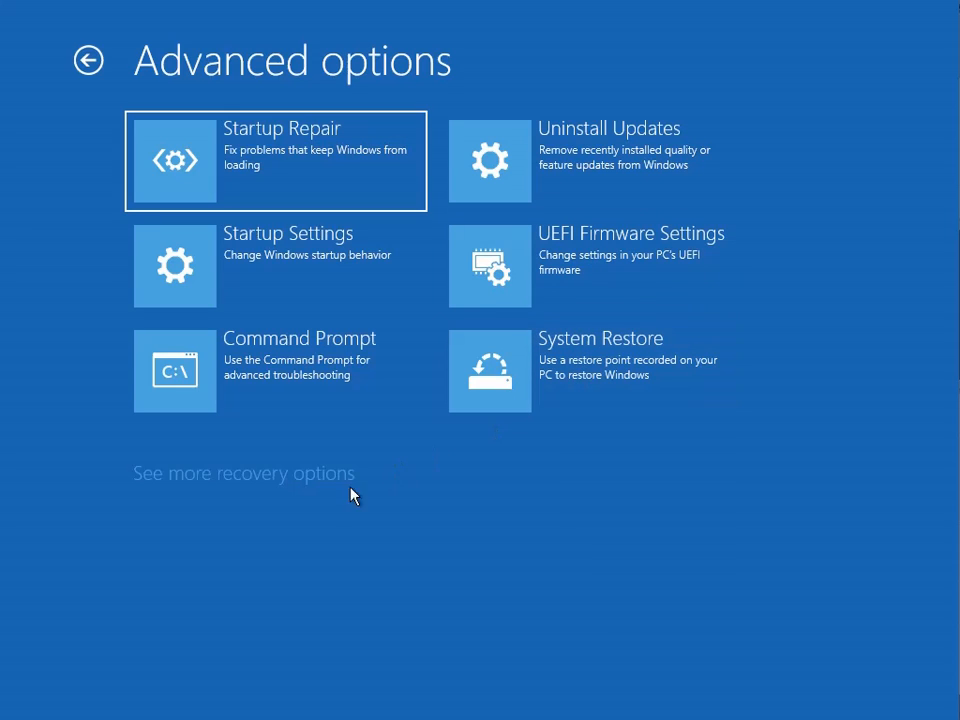
click(244, 472)
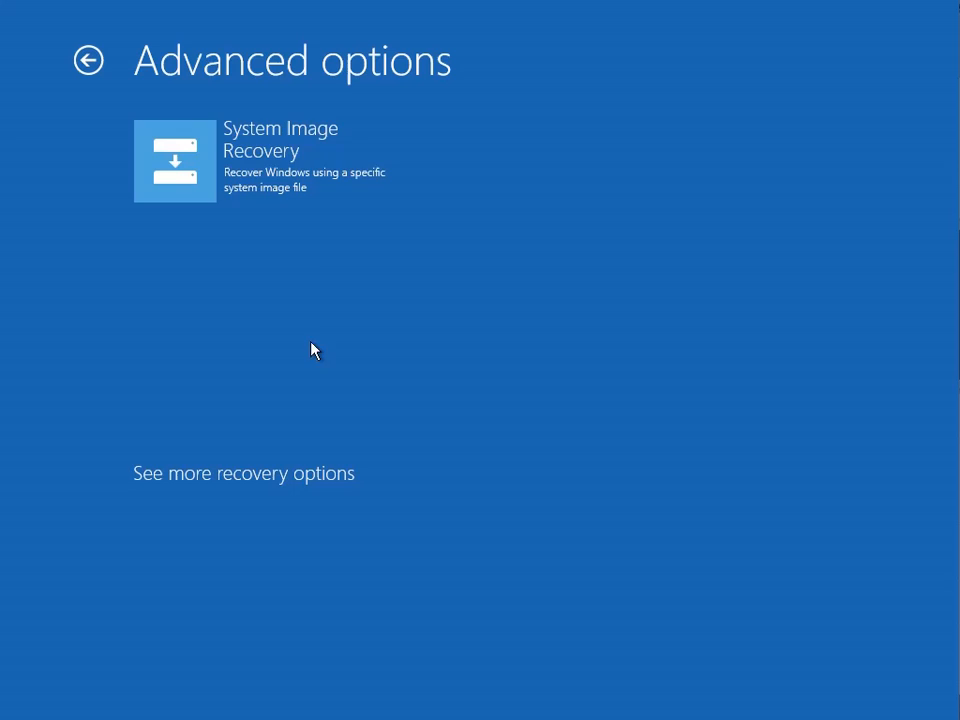
mouse_move(280, 164)
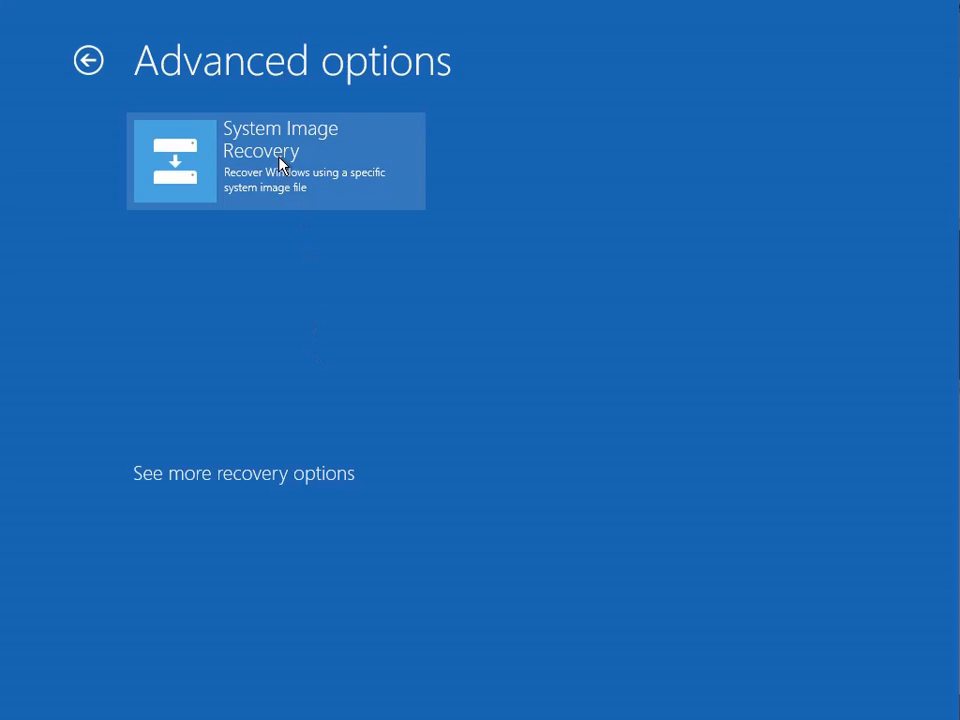
- Return from the extra options page back to the Troubleshoot screen
click(244, 472)
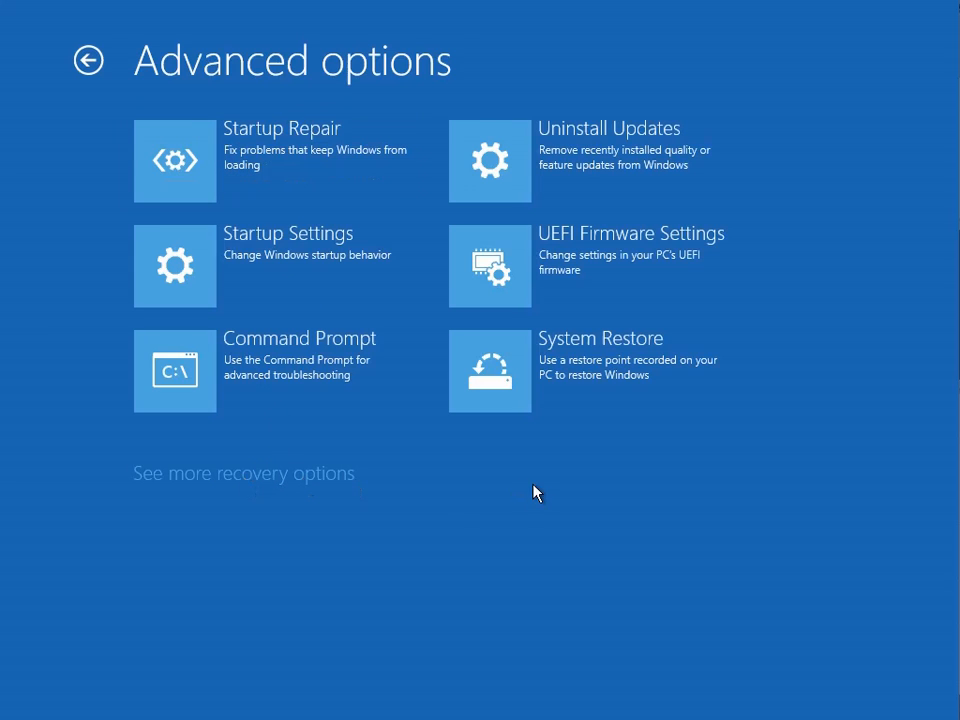
click(88, 60)
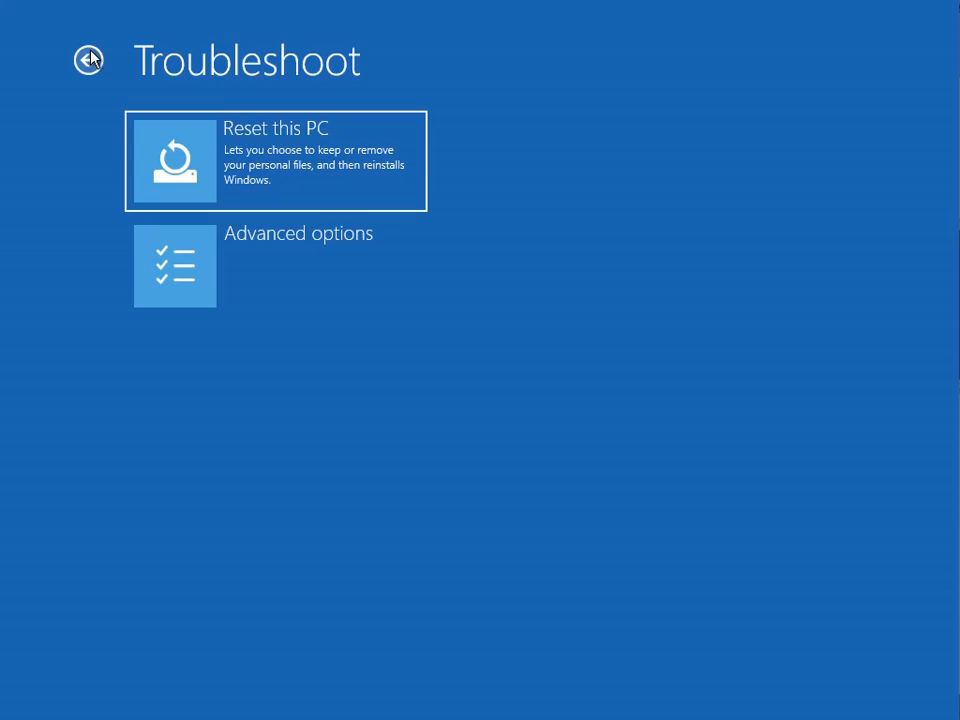
- Back out to Choose an option and Continue to exit recovery into Windows 11
click(88, 60)
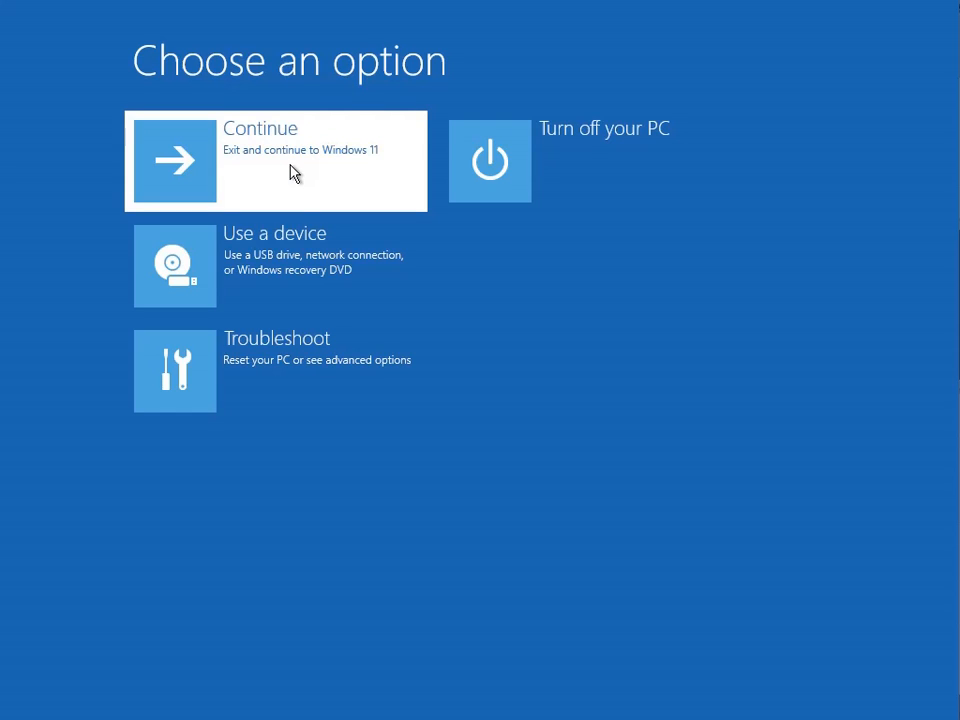
click(276, 160)
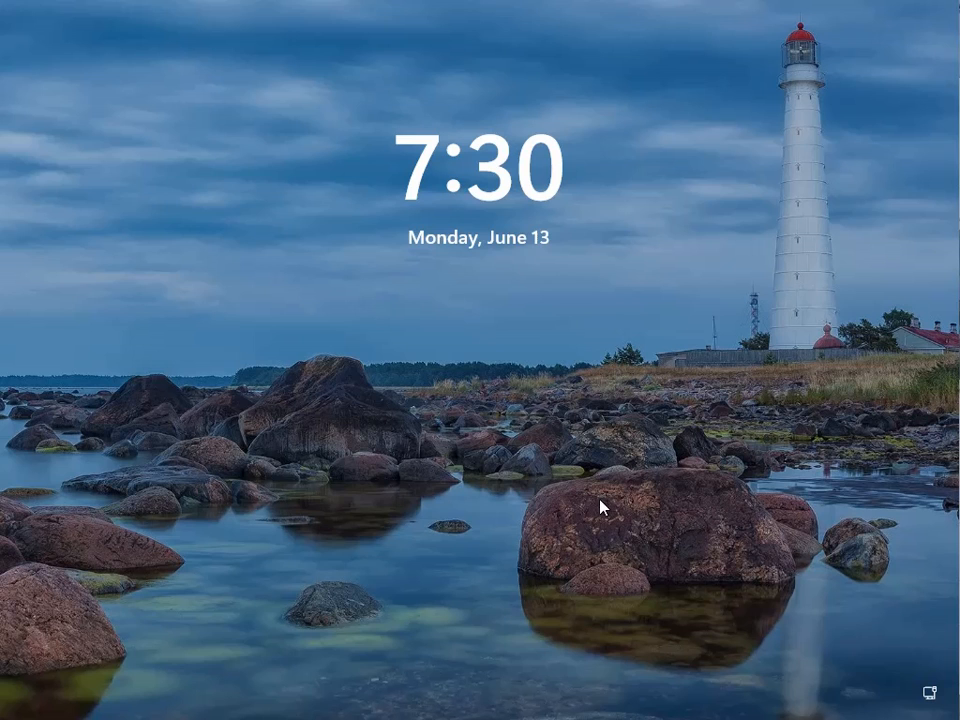
- Dismiss the lock screen to reveal the GIP account sign-in screen
click(600, 504)
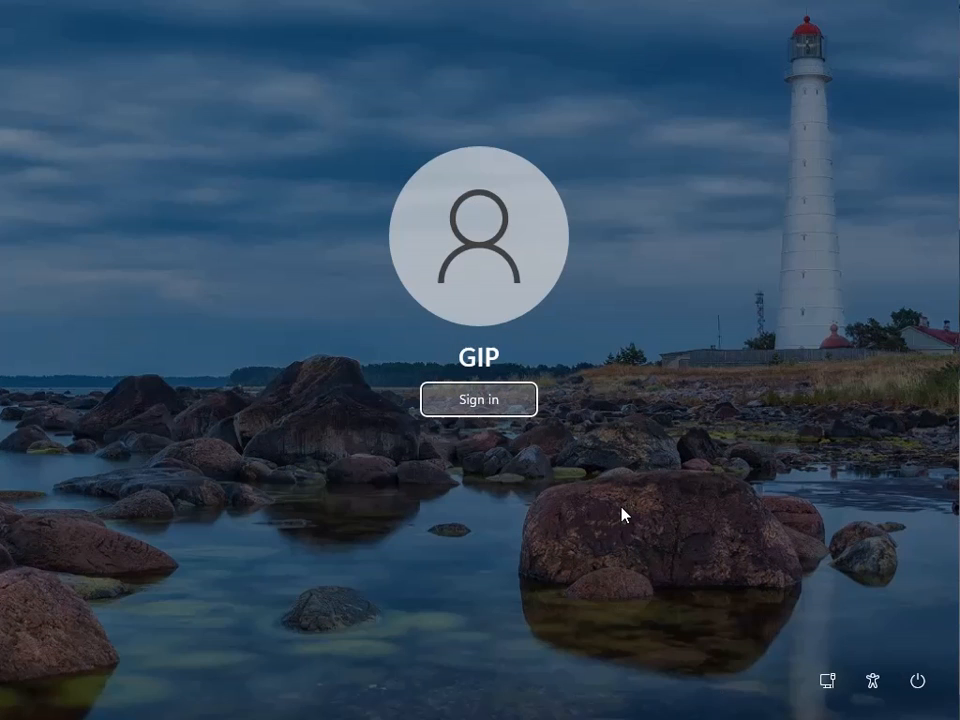
mouse_move(800, 632)
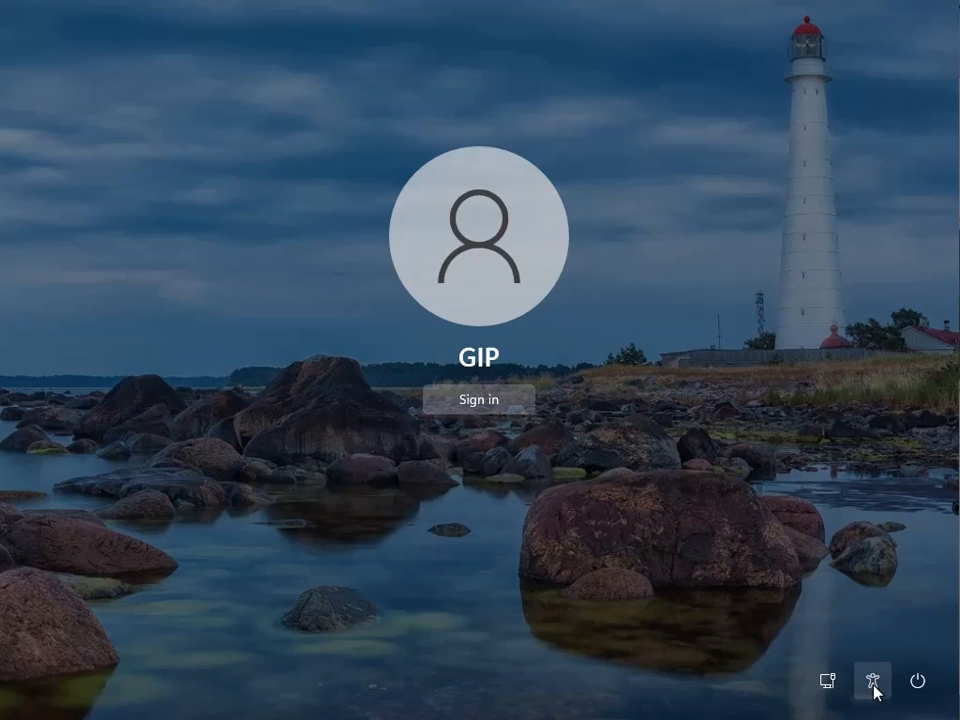
- Enable the On-Screen Keyboard, hold Shift and choose Power > Restart to boot into recovery
click(872, 680)
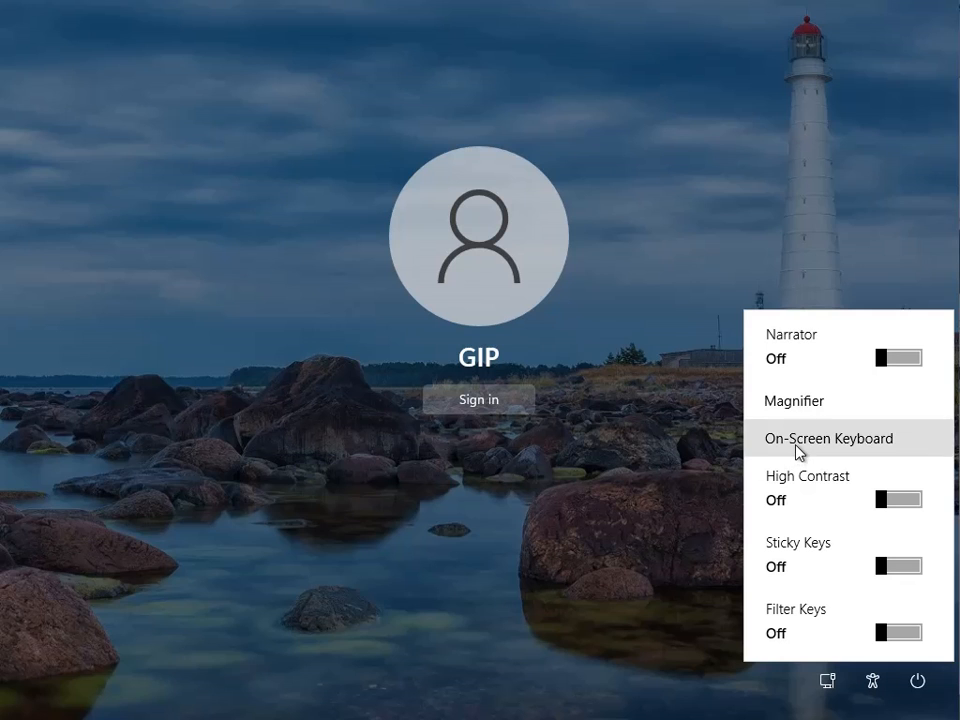
click(828, 438)
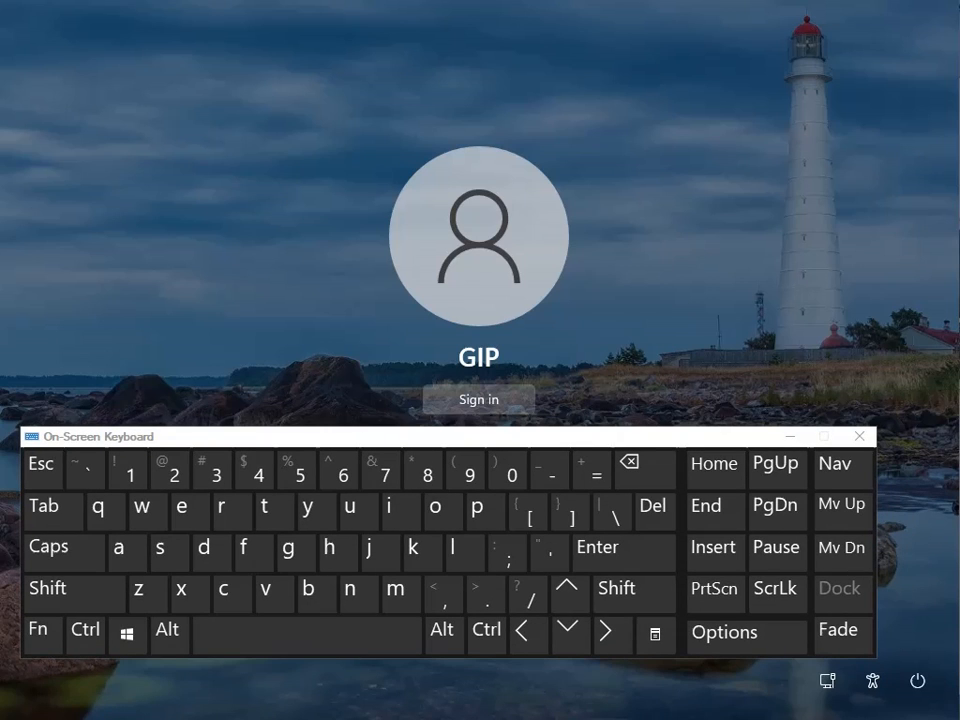
click(48, 588)
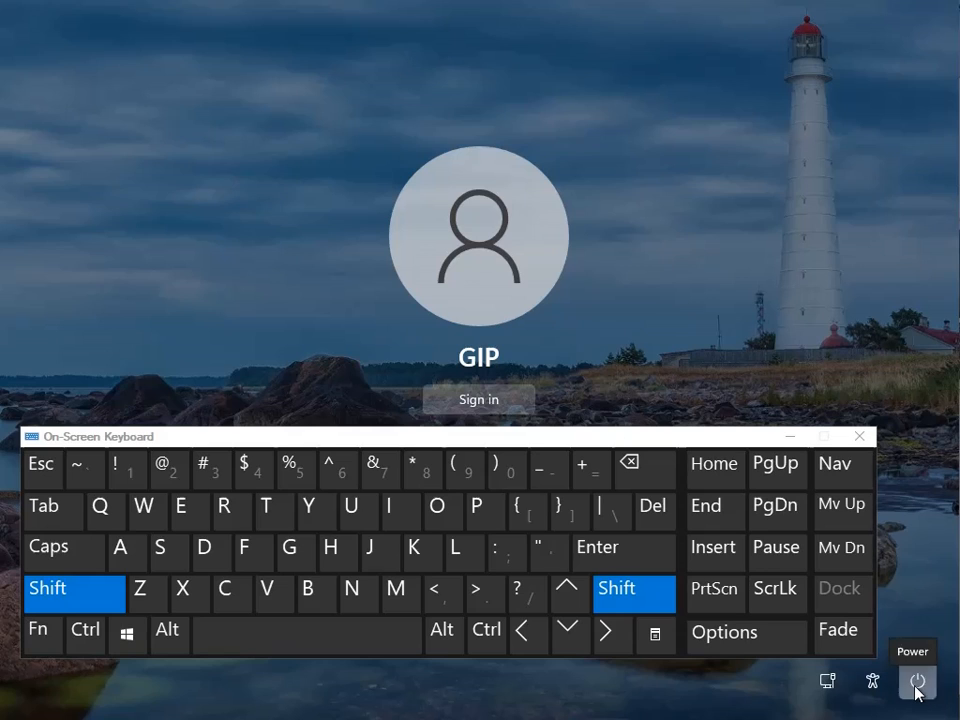
click(916, 684)
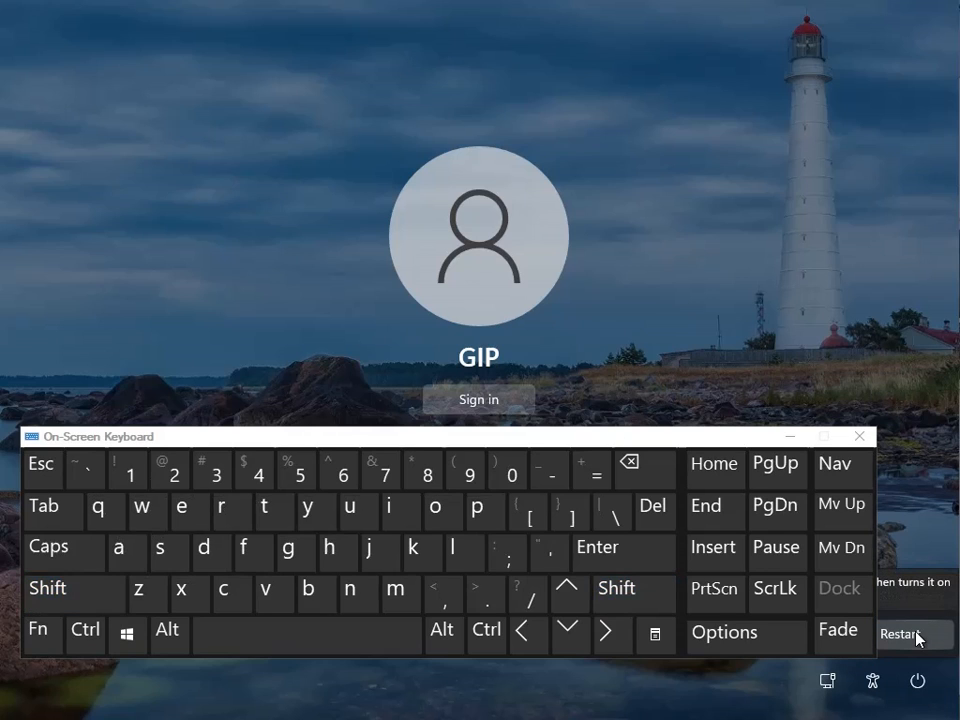
click(48, 588)
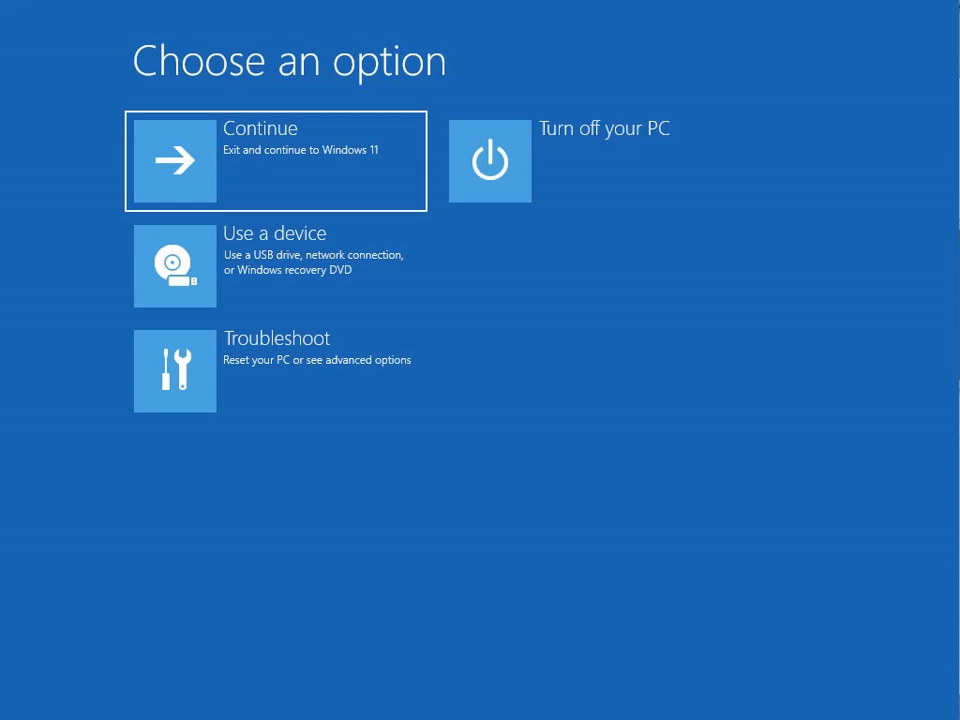
mouse_move(638, 458)
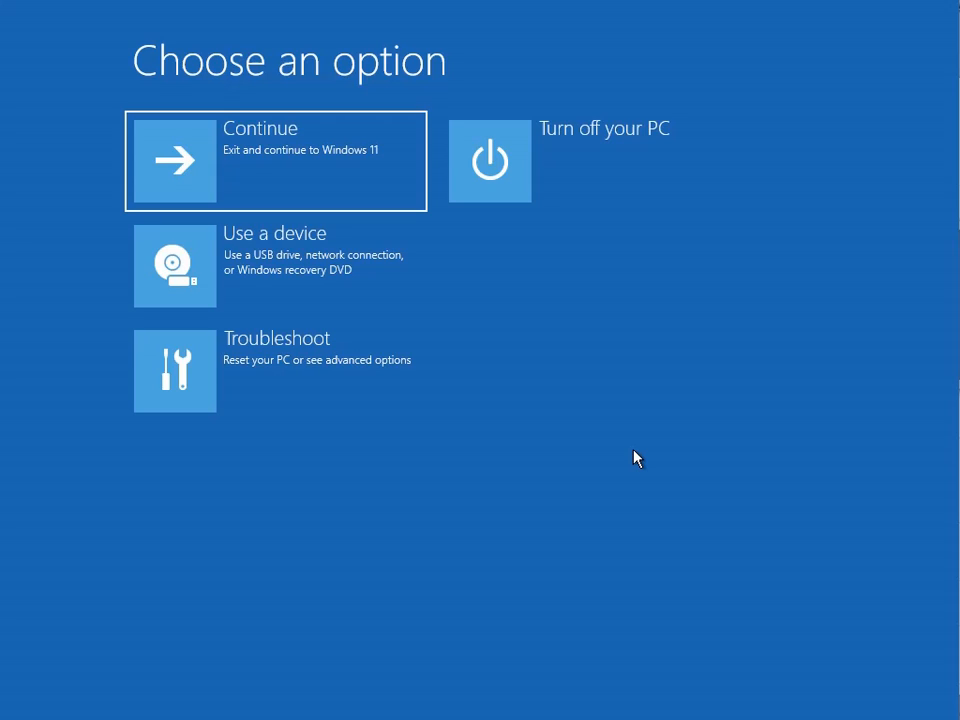
mouse_move(644, 434)
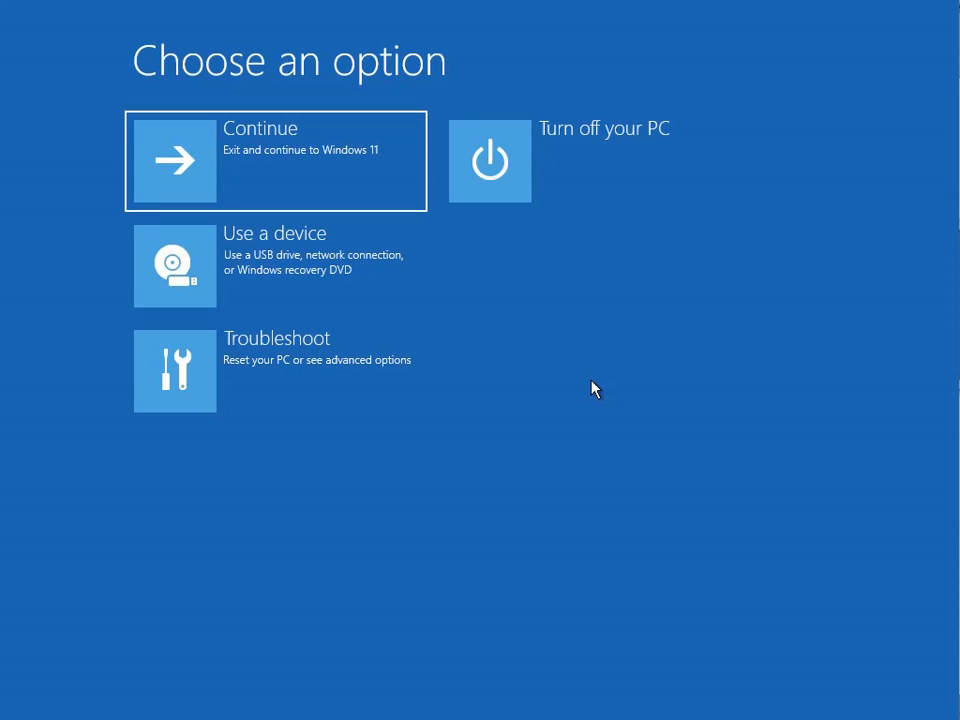
- Enter Troubleshoot to reach Advanced options with Startup Repair and Command Prompt
click(176, 370)
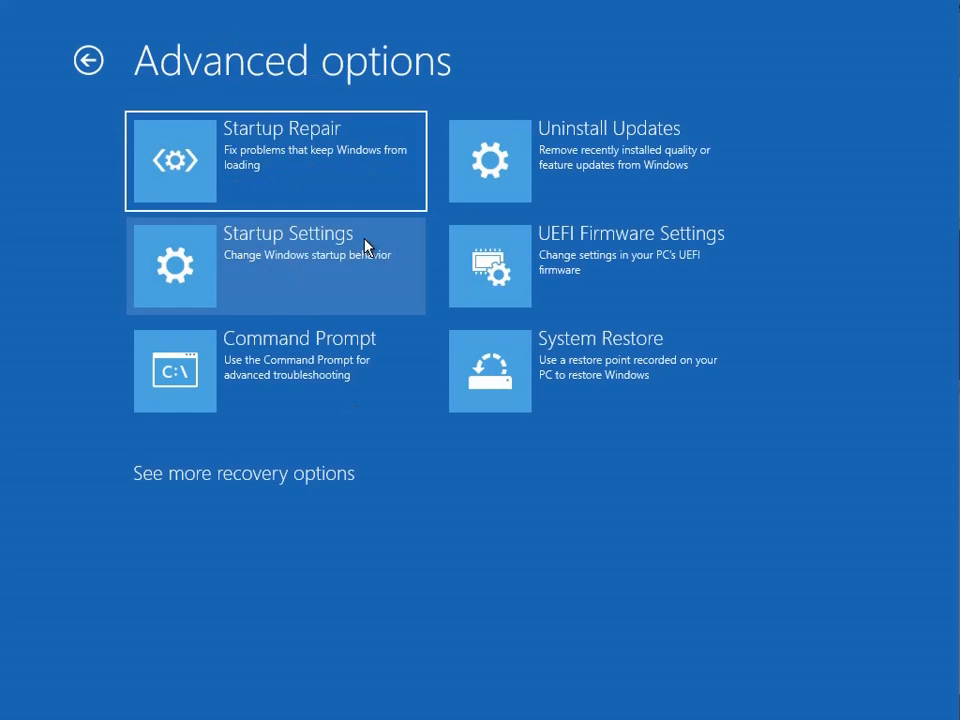
mouse_move(648, 472)
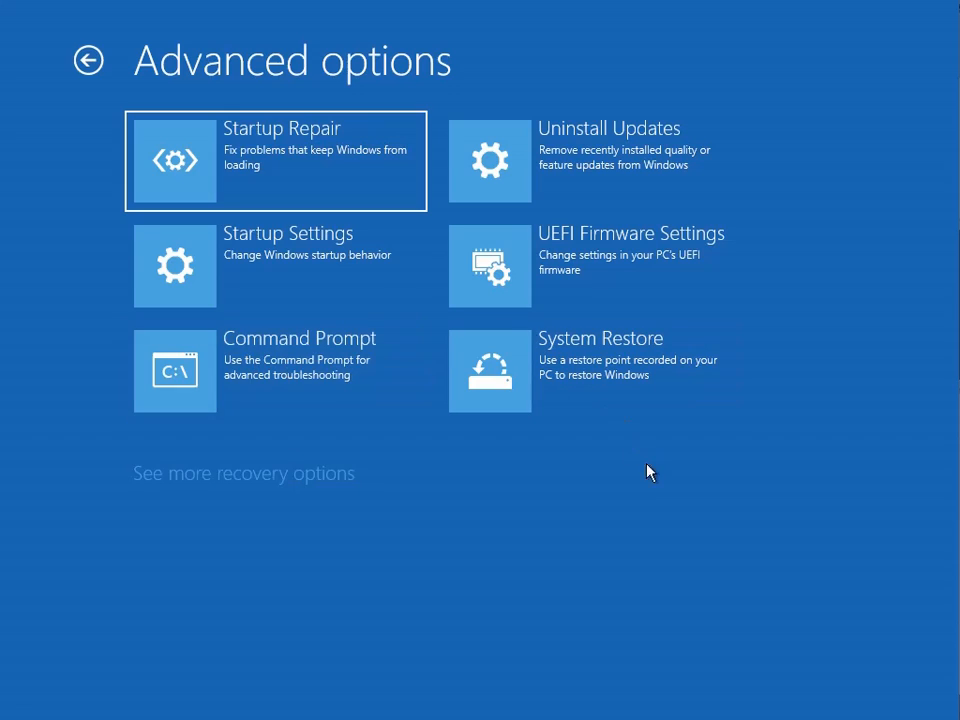